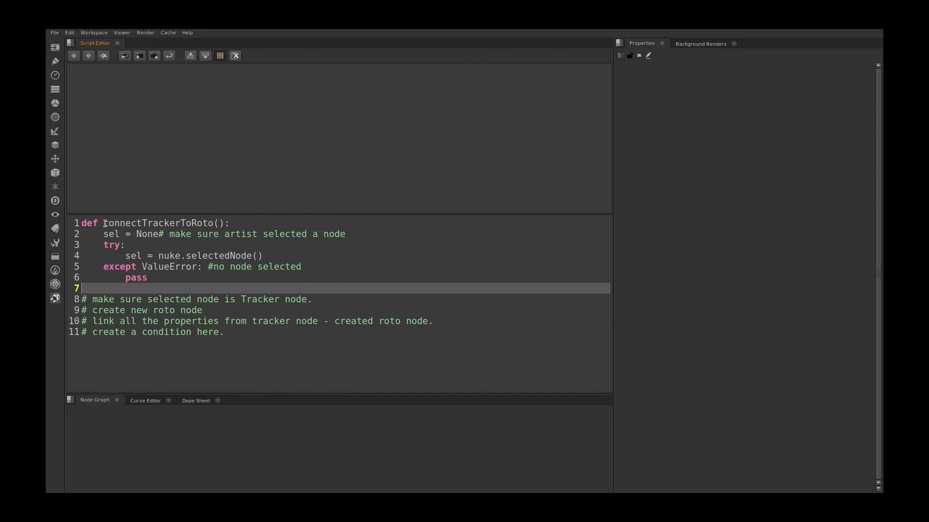
Step: Add an 'if sel:' line on a new line after the try block
double_click(155, 222)
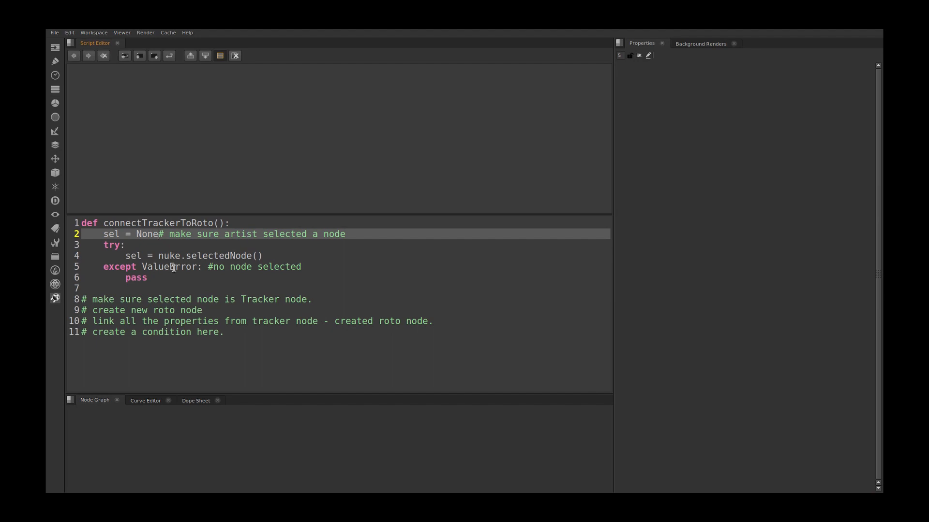
click(136, 289)
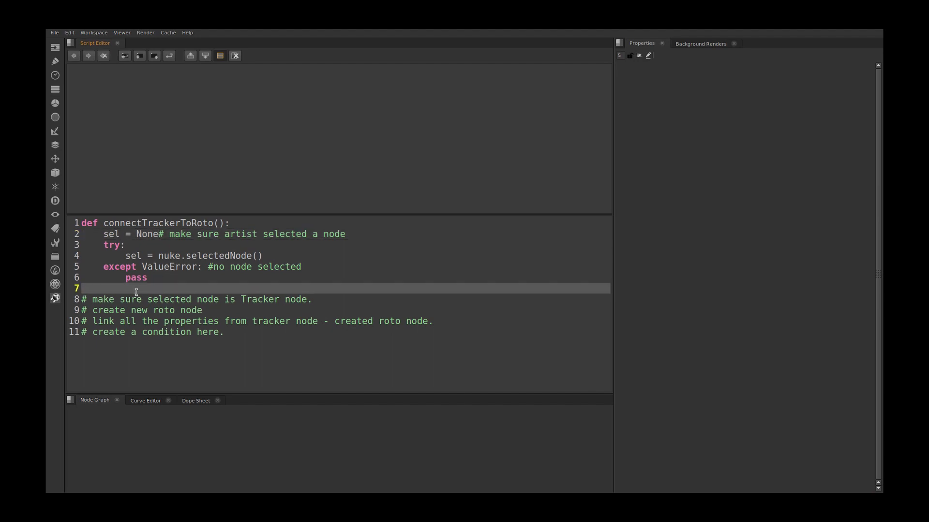
mouse_move(138, 300)
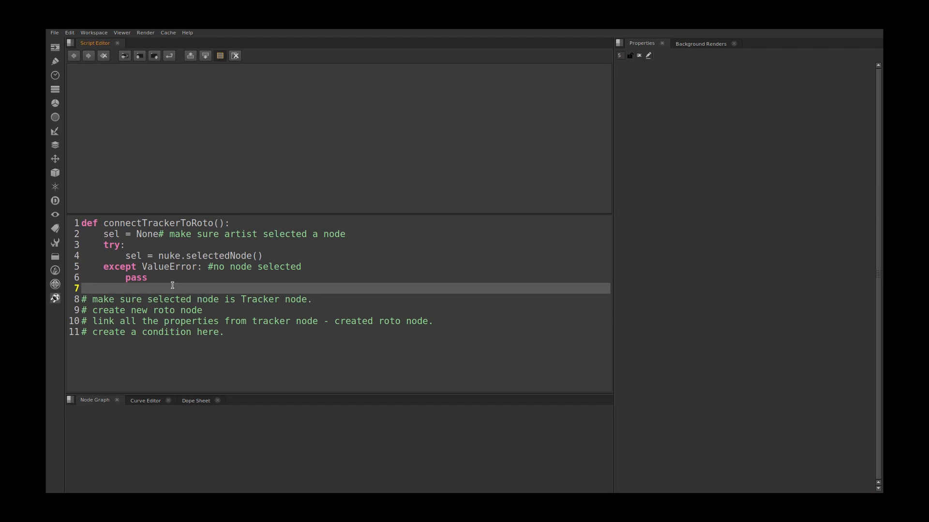
key(Enter)
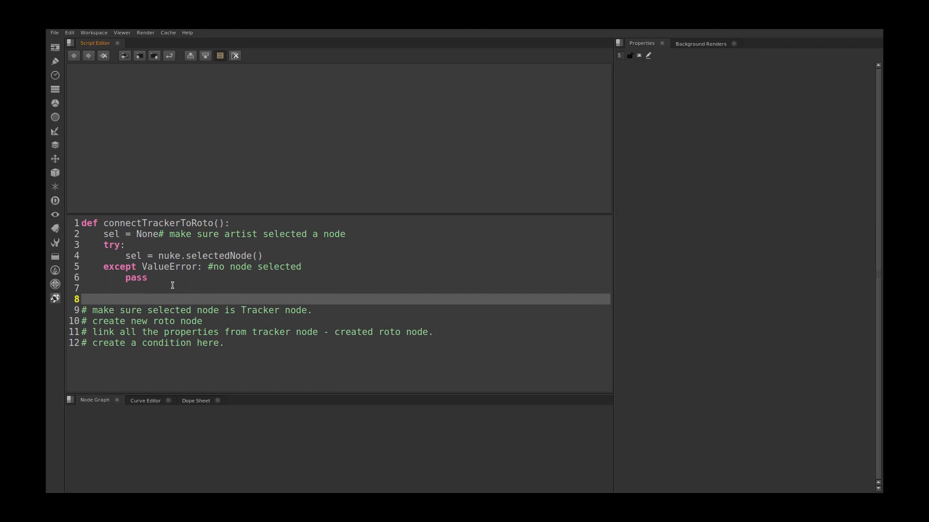
text(if)
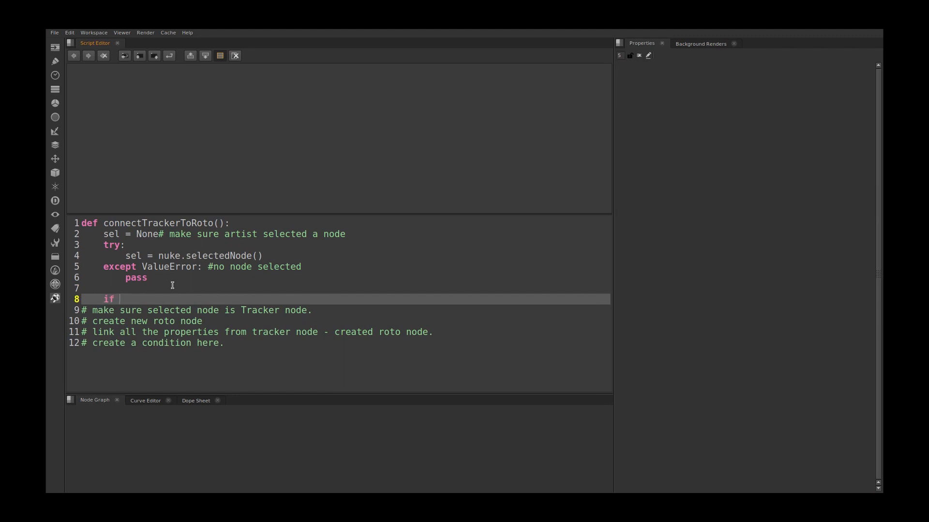
text(sel:)
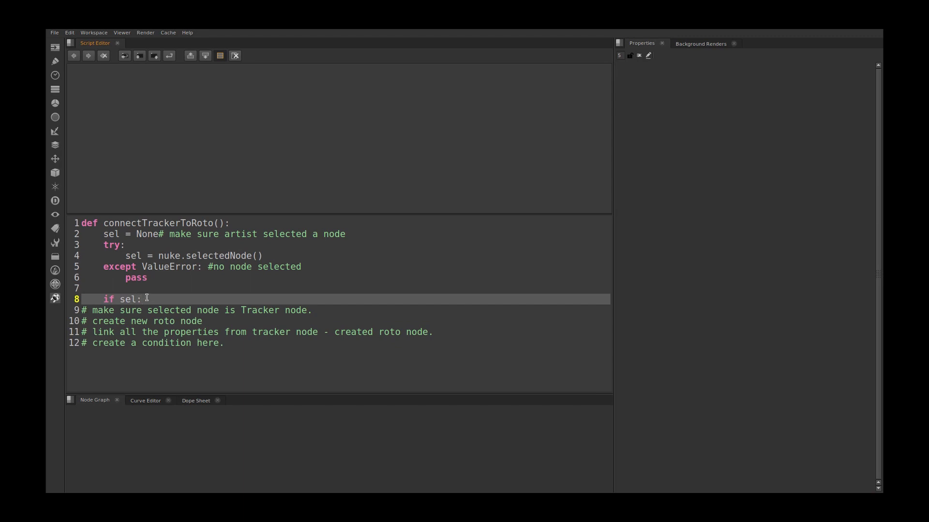
Step: Inside the if block, assign nodeType = sel.Class()
key(Return)
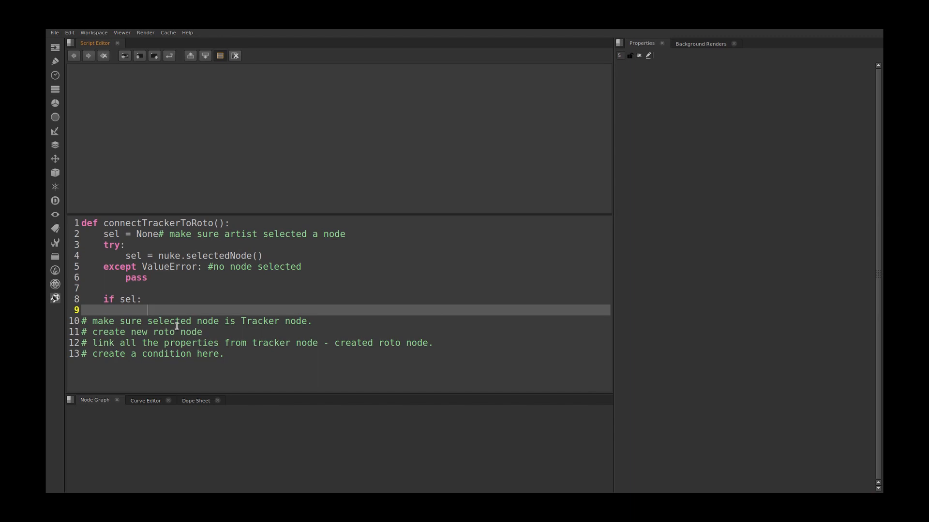
text(no)
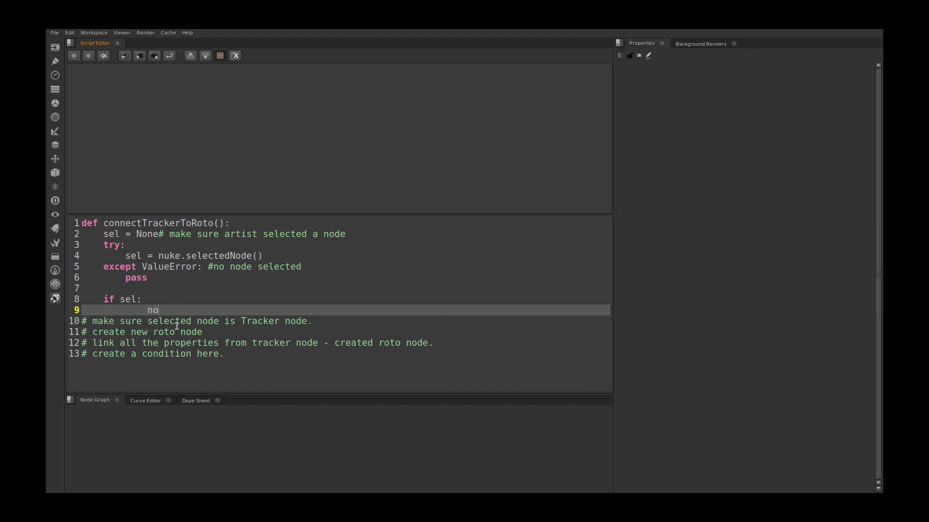
text(deTy)
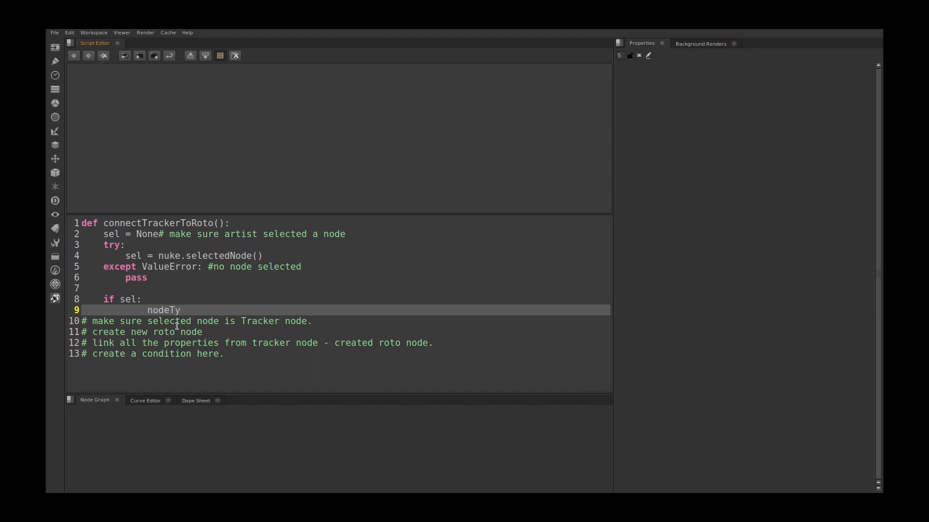
text(pe =)
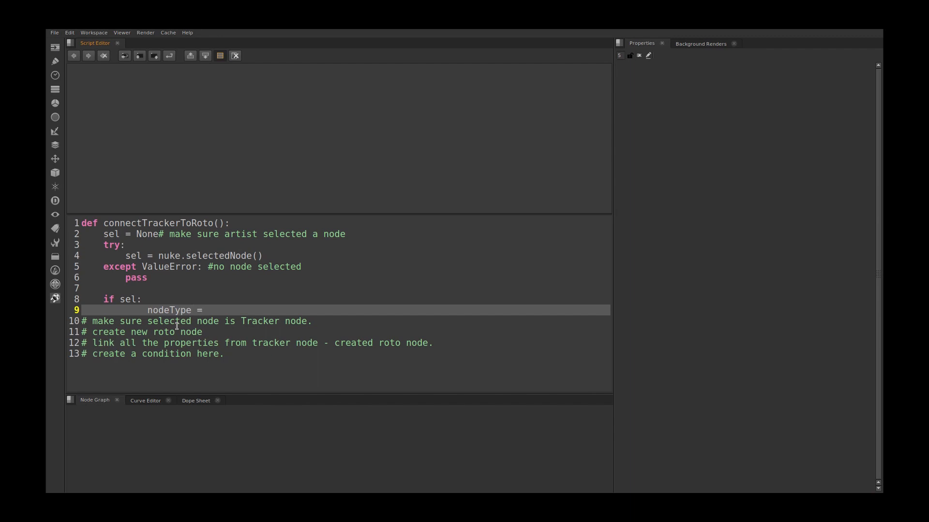
text(sel)
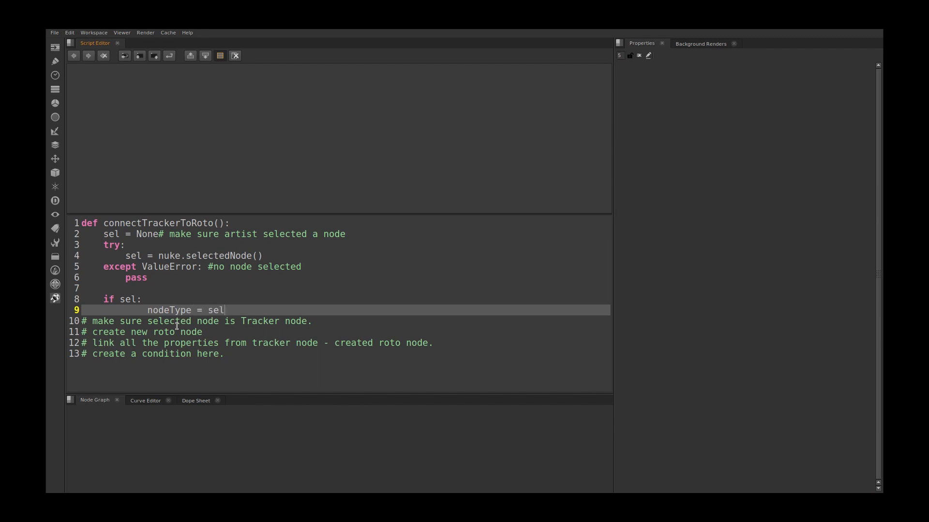
text(.Class)
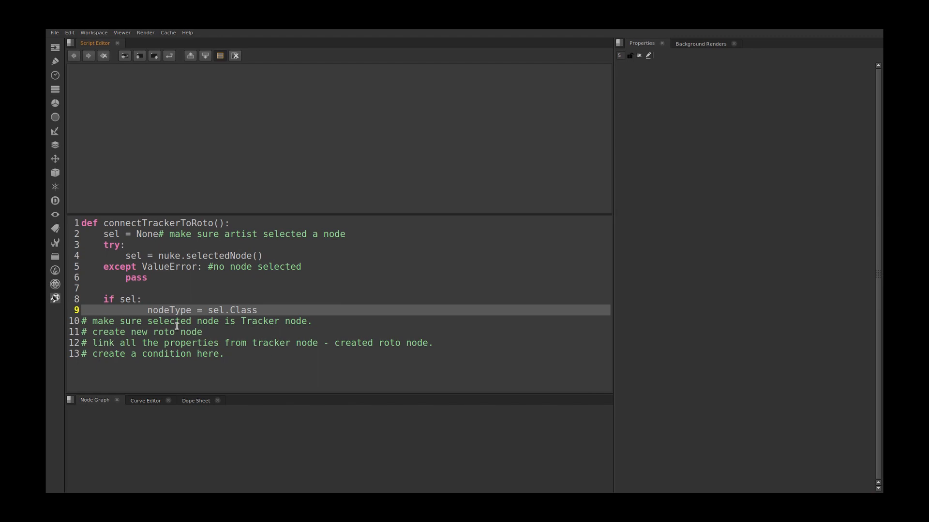
text(())
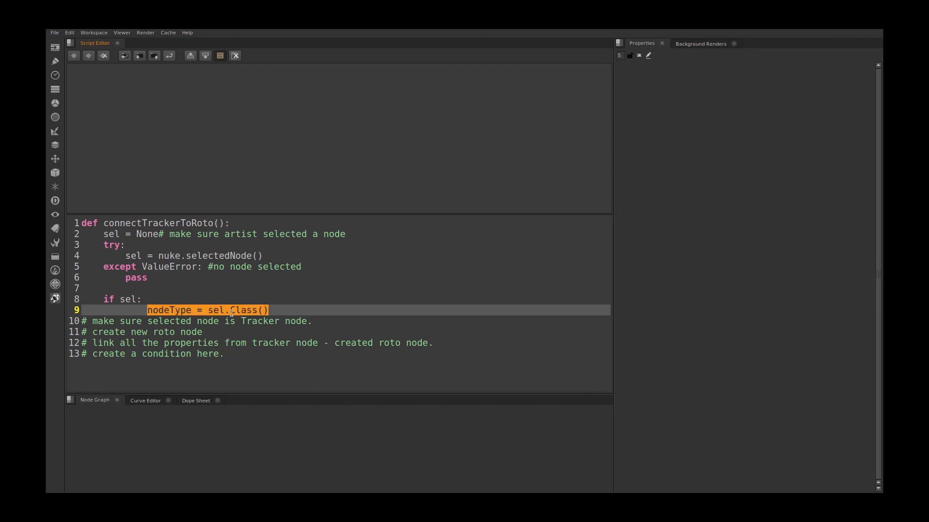
Step: Add a nested 'if nodeType == Tracker' line under the nodeType assignment
click(273, 310)
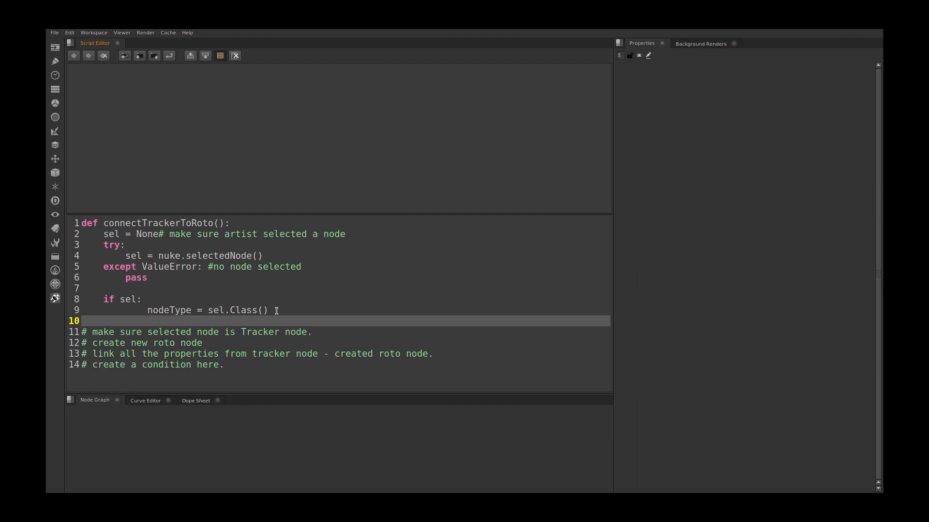
text(if)
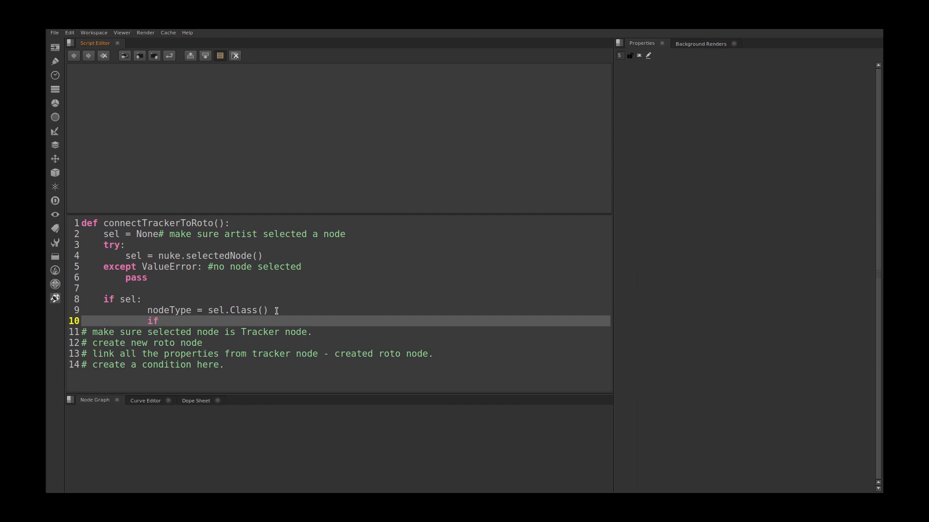
text(nodeType)
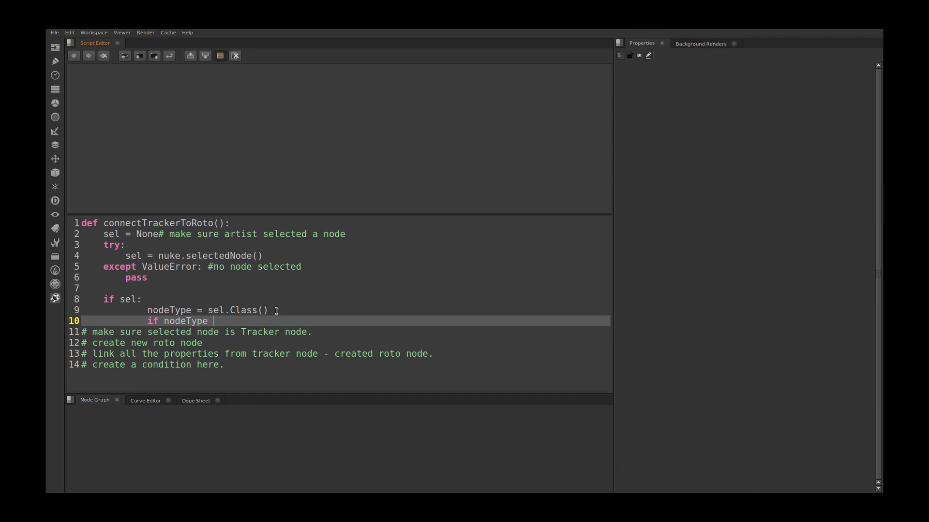
text(== Tr)
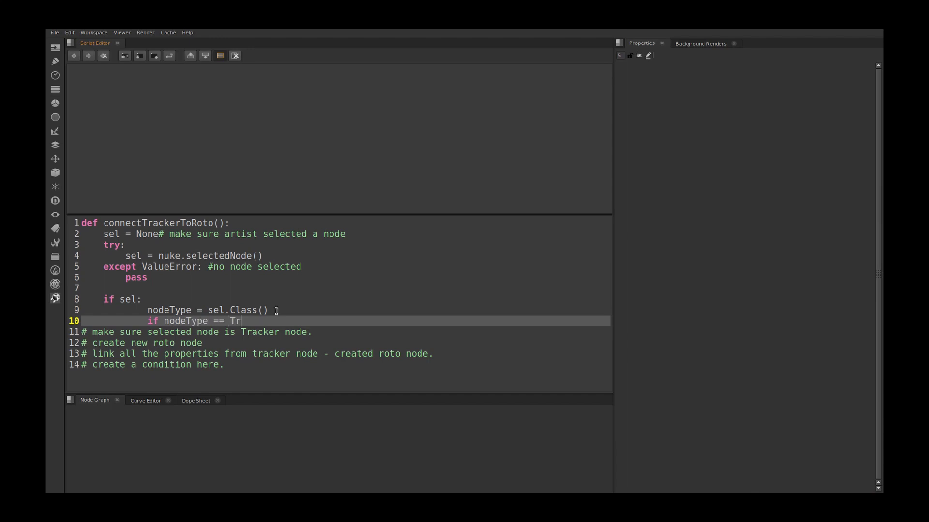
text(acker)
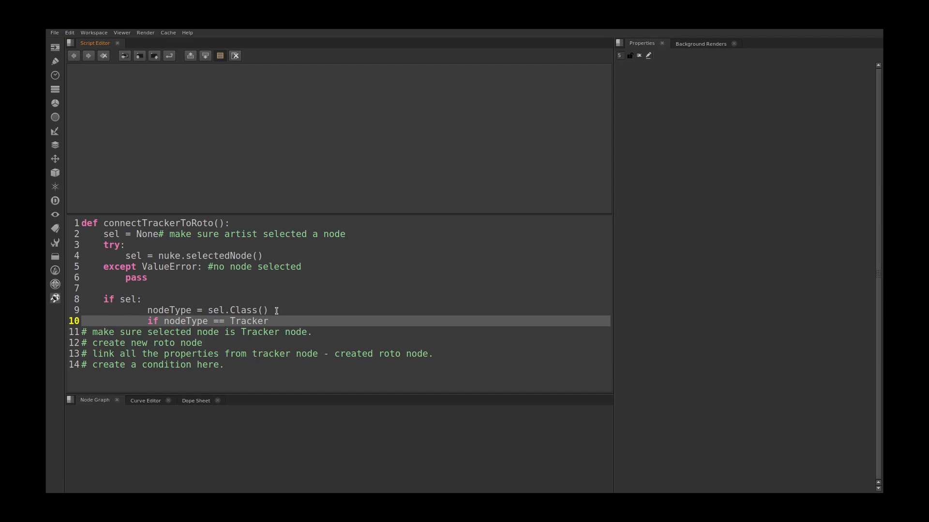
mouse_move(329, 445)
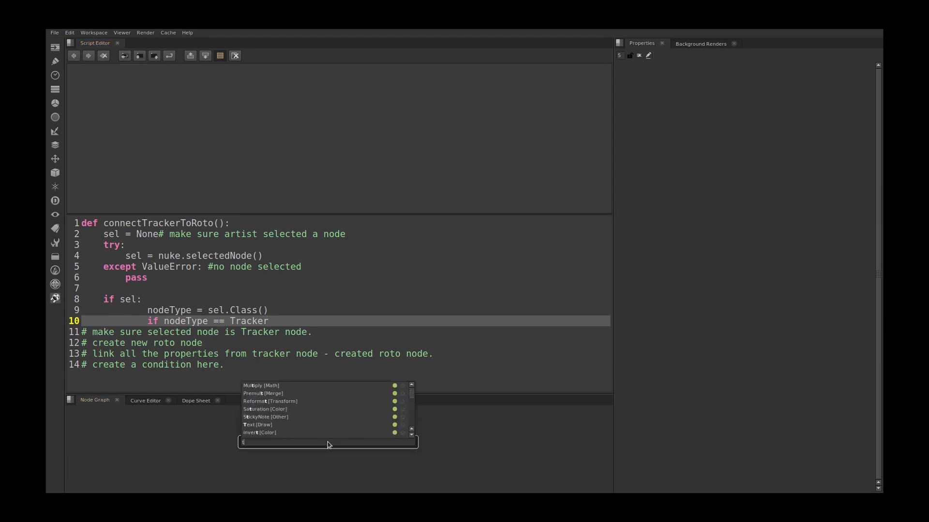
Step: Create a Tracker [Transform] node in the Node Graph via the Tab search
text(tracker [Transform)
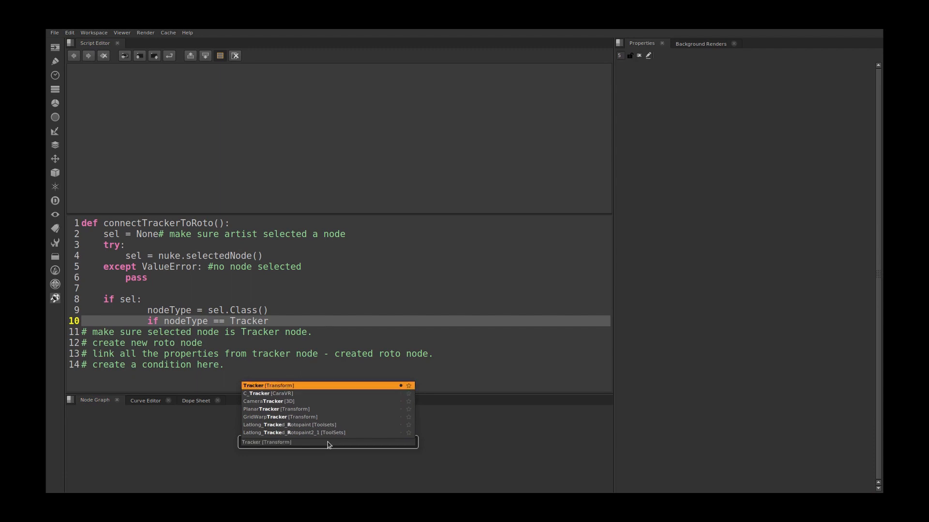
click(268, 385)
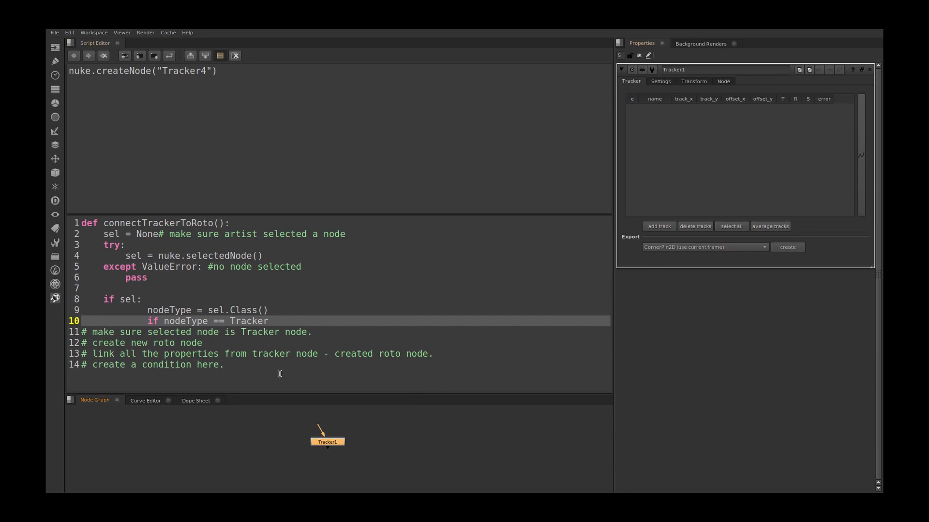
Step: Write print nuke.selectedNode().Class() to check the Tracker node's class name
key(Return)
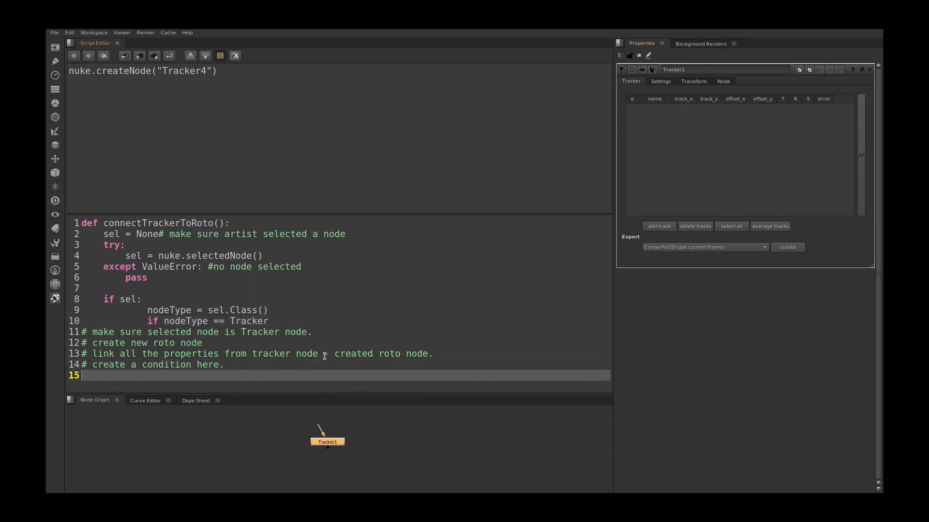
text(print mui)
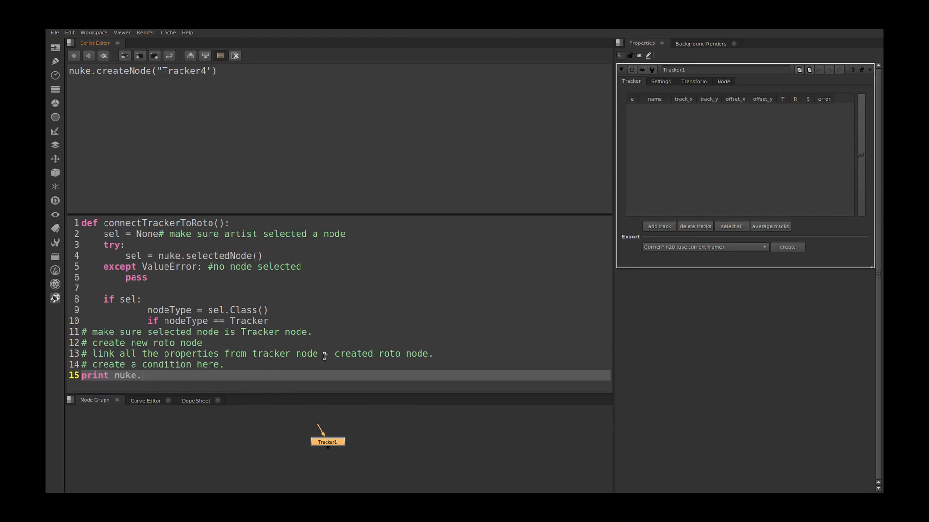
text(selected)
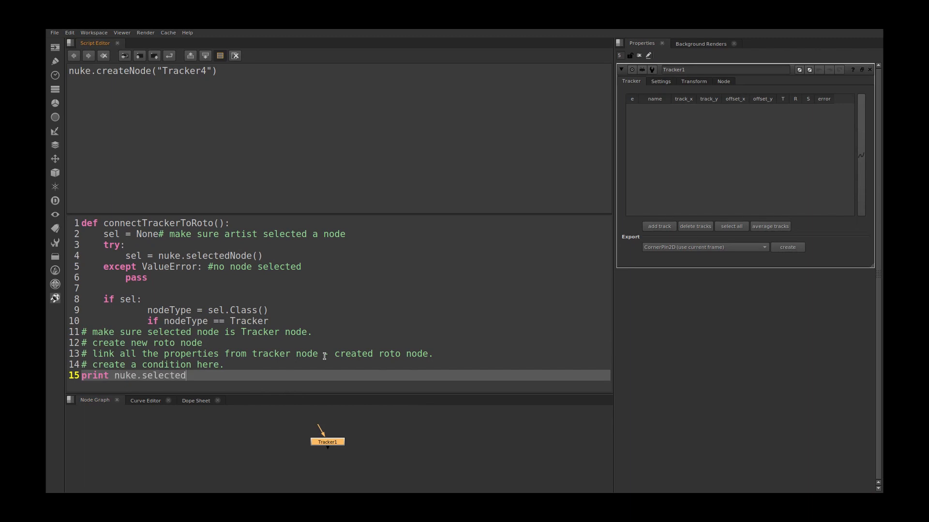
text(Node(0)
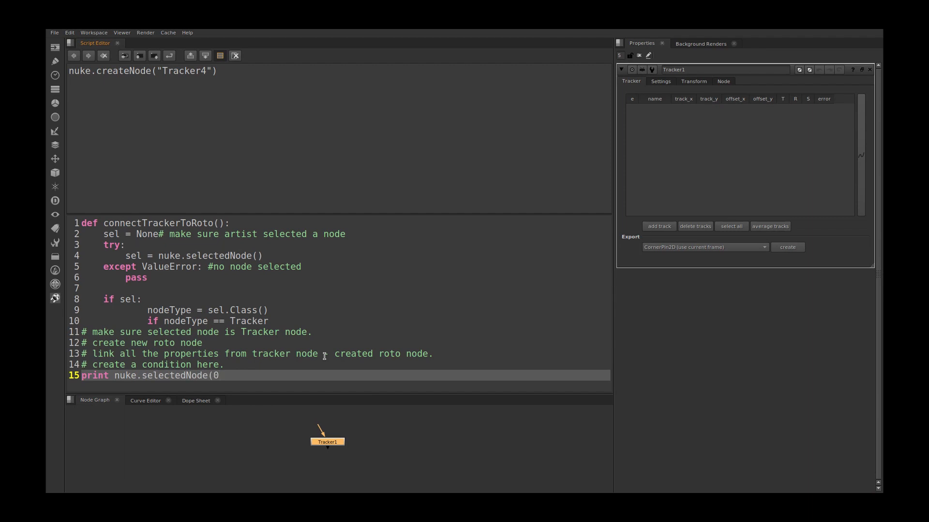
text().Cla)
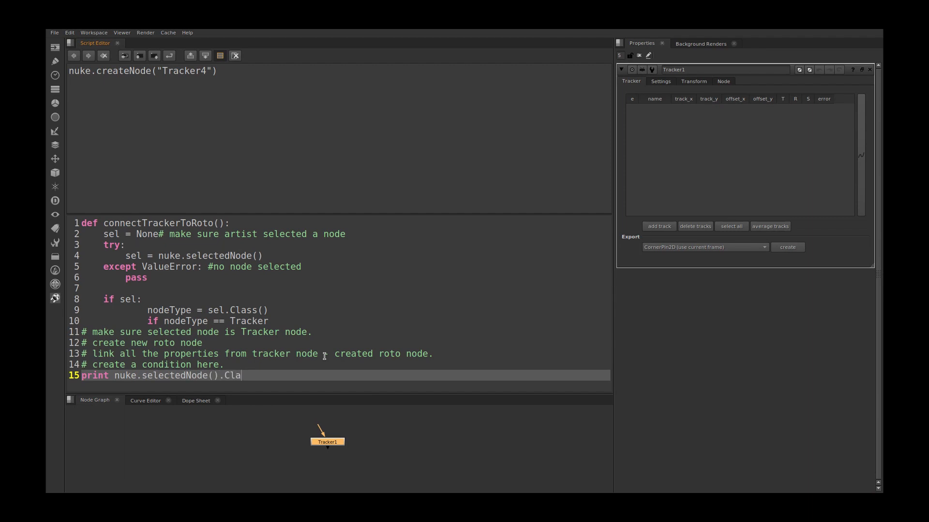
text(ss())
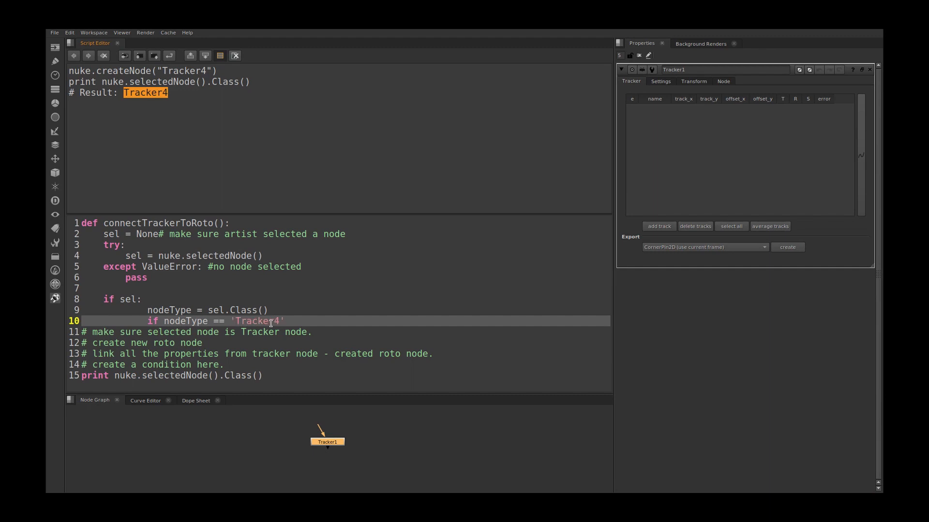
Step: End the if line with ':' and add rt = nuke.createNode('Roto') inside it
text(:)
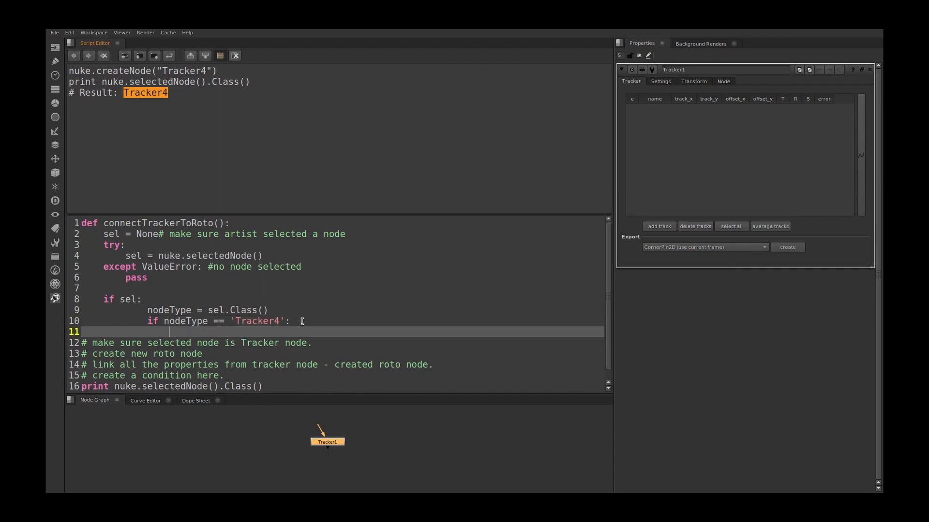
text(nuke)
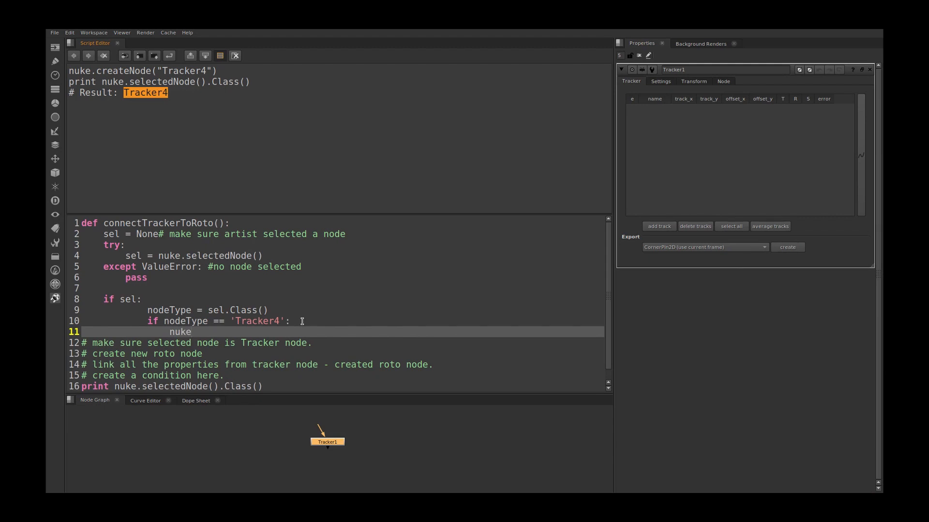
text(.create)
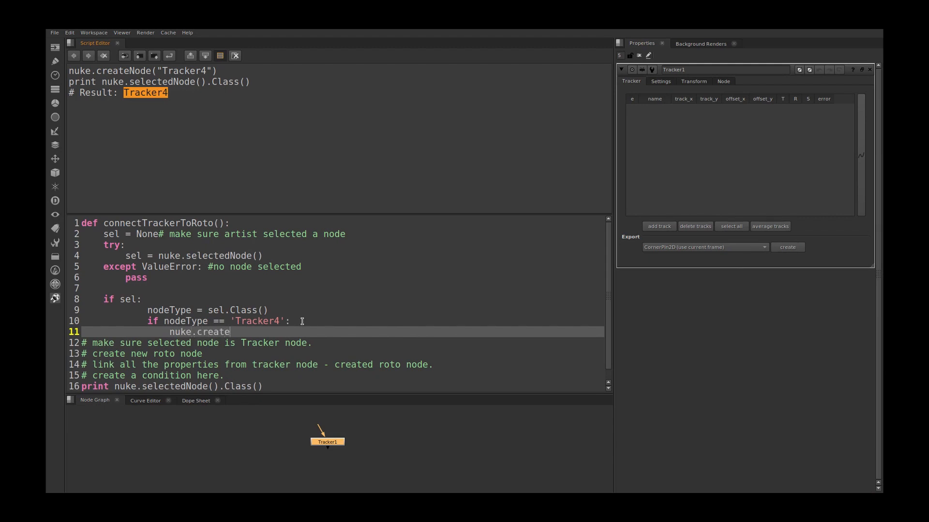
text(Node()
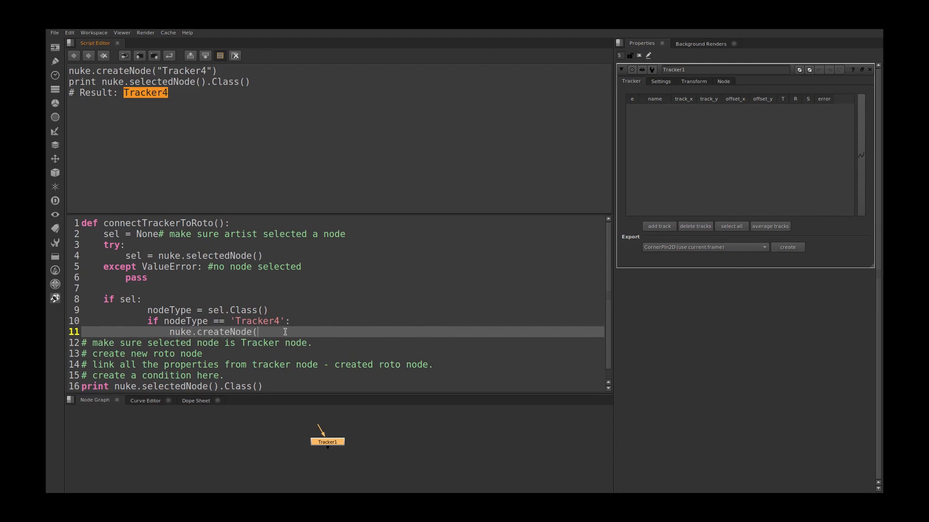
text('R)
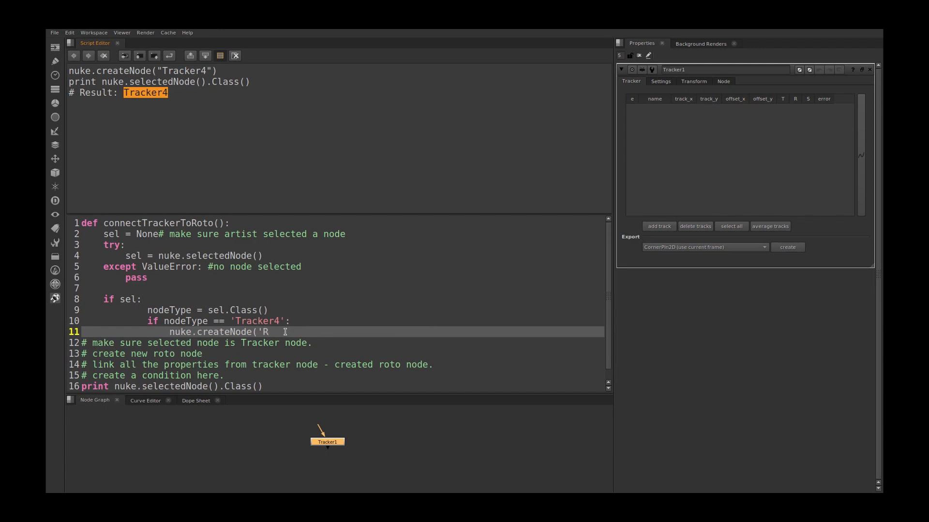
text(oto)
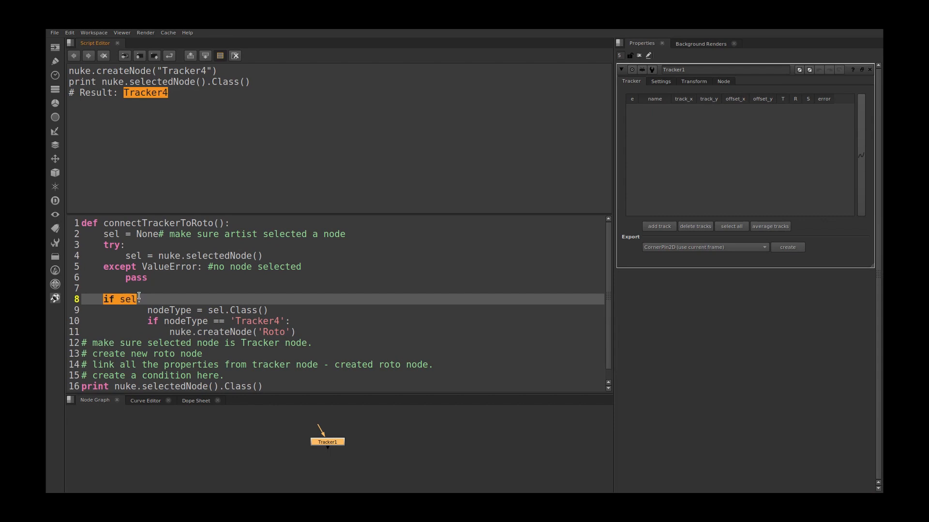
click(148, 310)
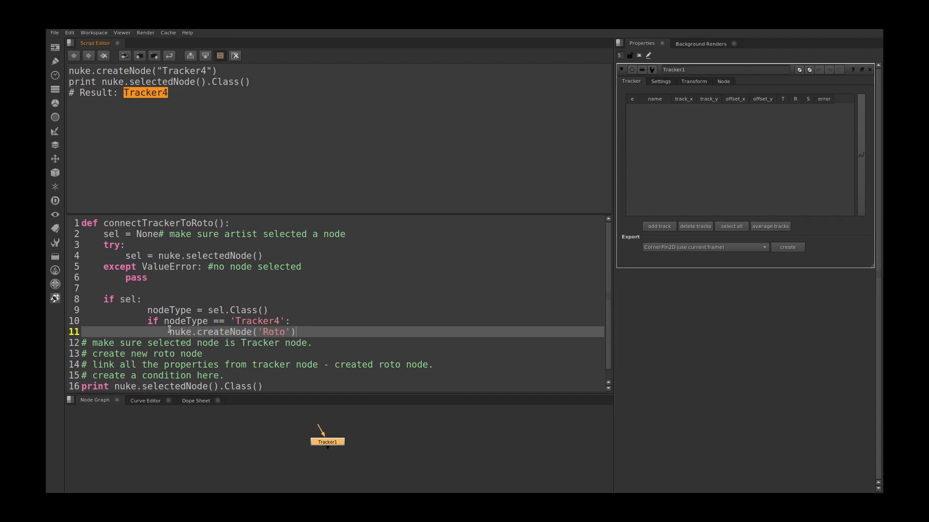
text(rt =)
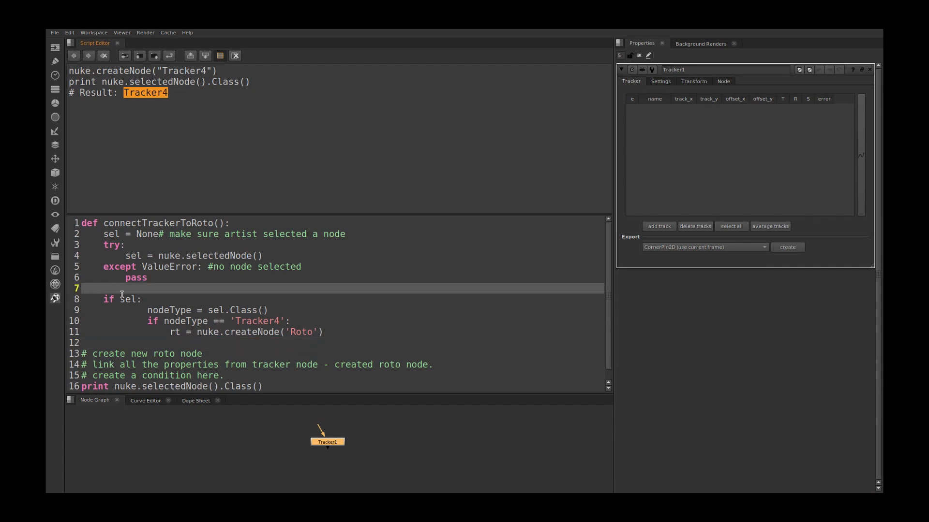
Step: Add comments '# make sure selected node is Tracker node.' and '# create new roto node' beside their code
text(# make sure selected node is Tracker node.)
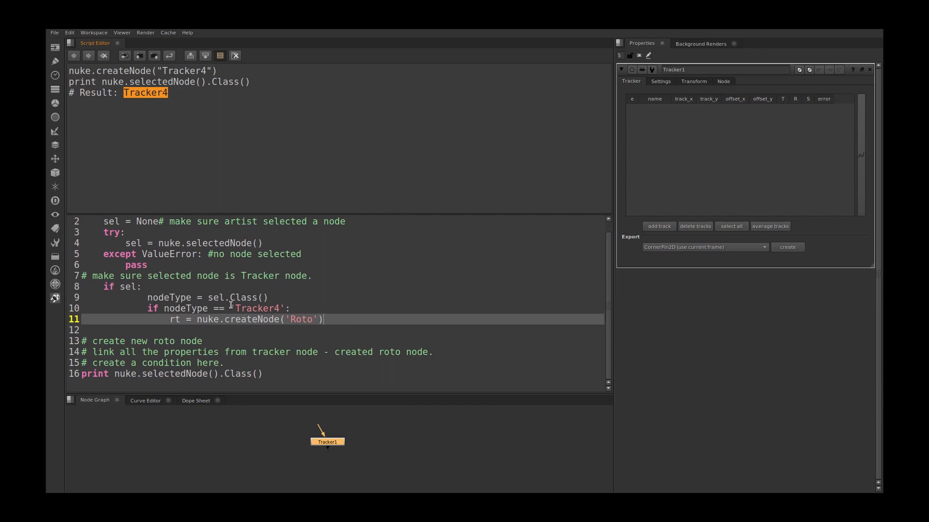
click(206, 341)
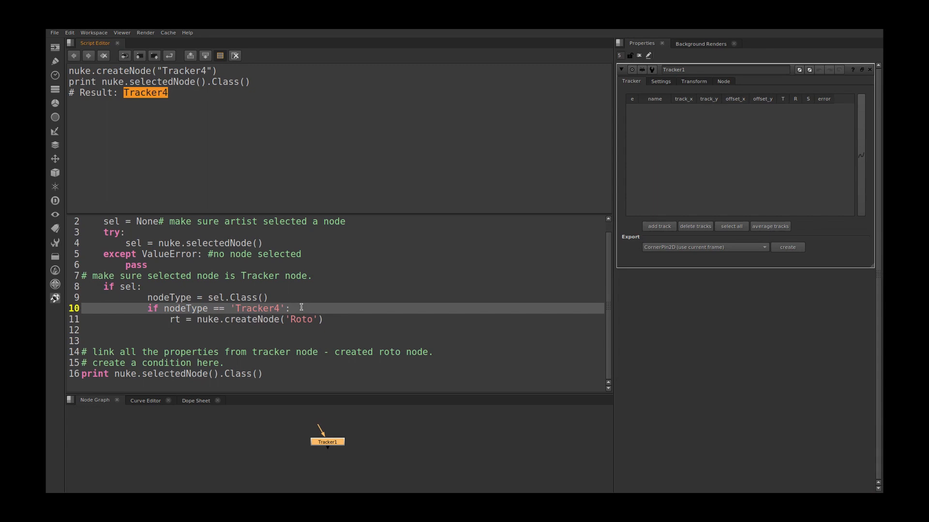
text(# create new roto node)
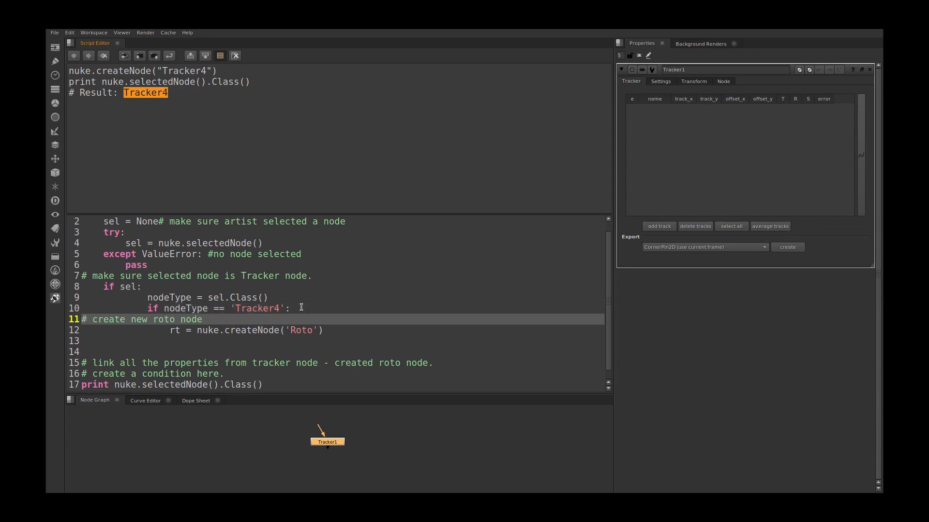
click(329, 331)
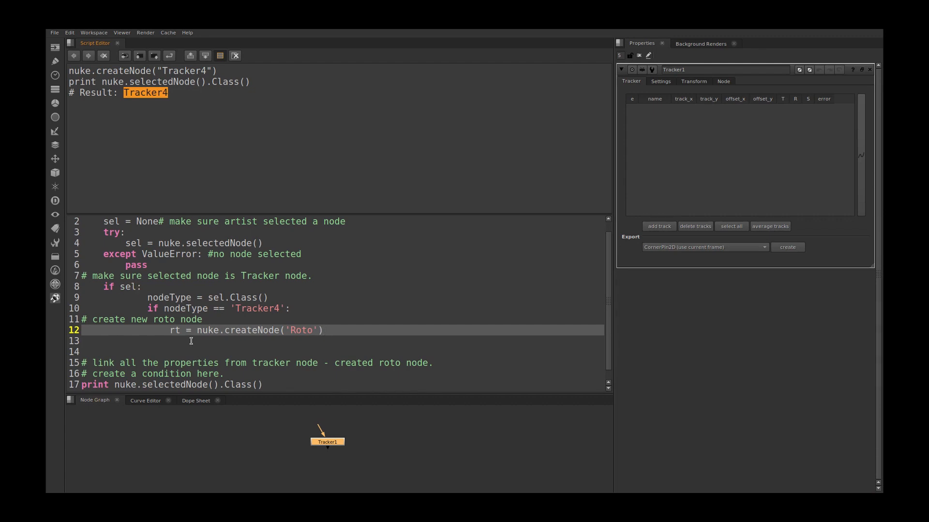
Step: Add rt.setInput(0, None) so the new Roto node starts disconnected
text(rt.)
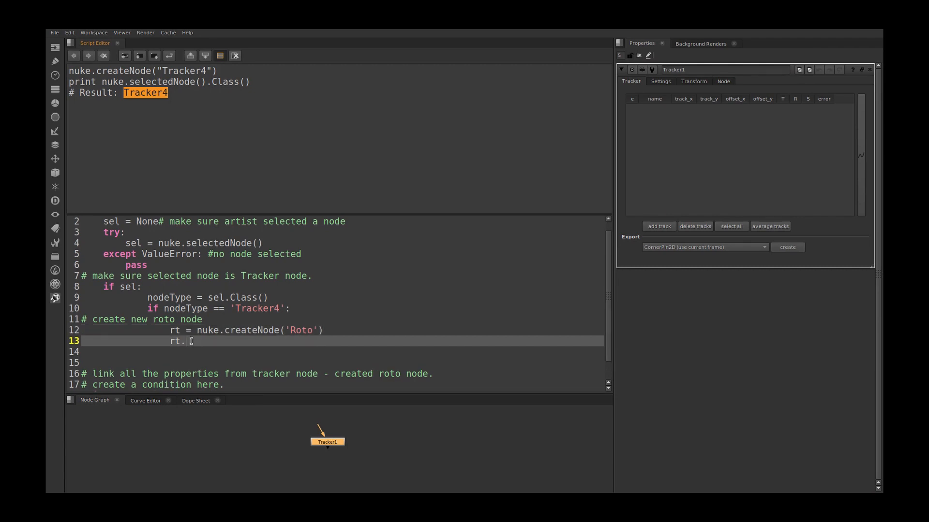
text(set)
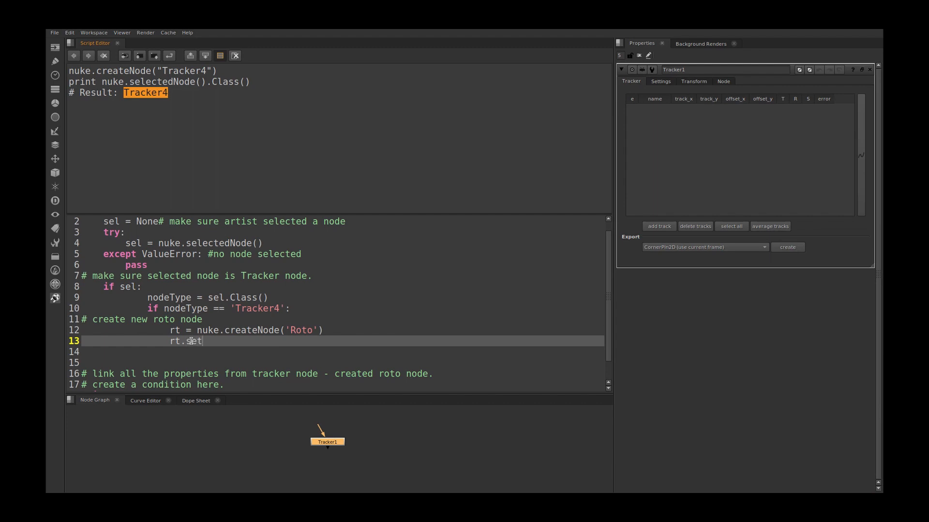
text(Input)
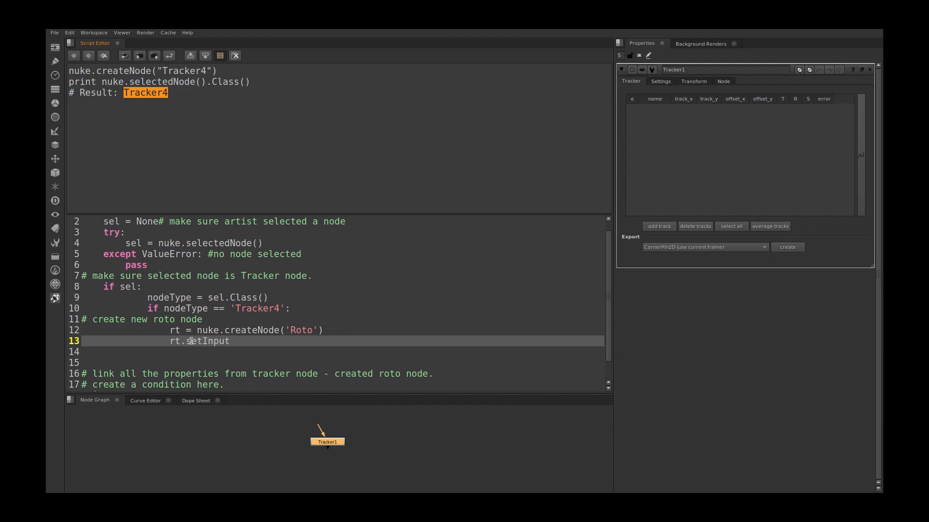
text(()
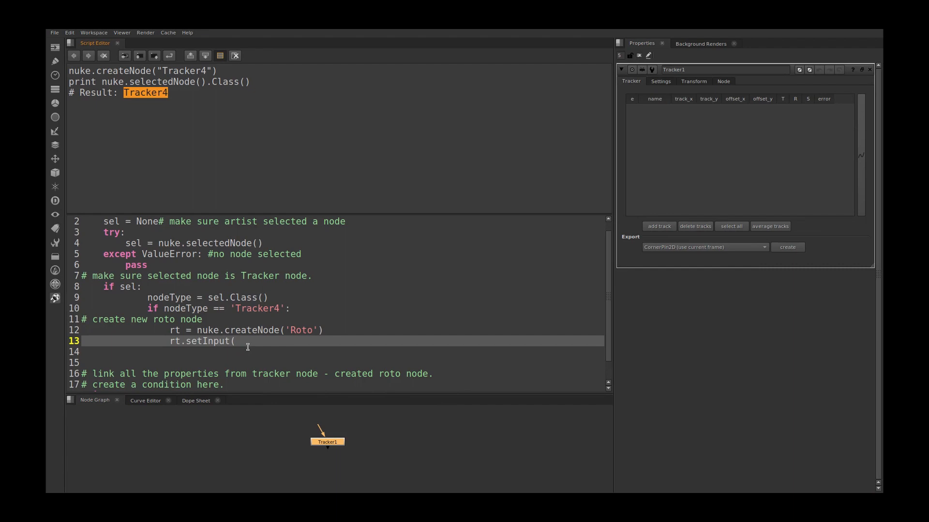
text(0, None)
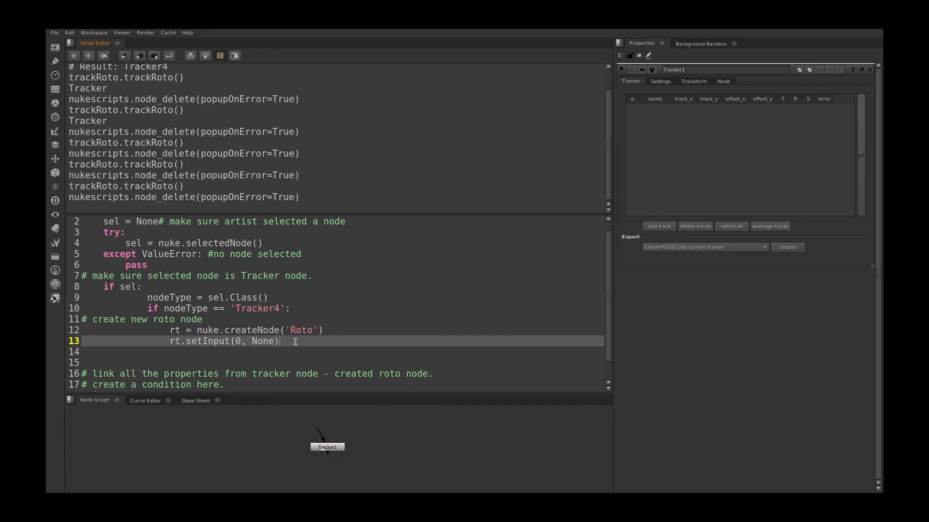
mouse_move(267, 355)
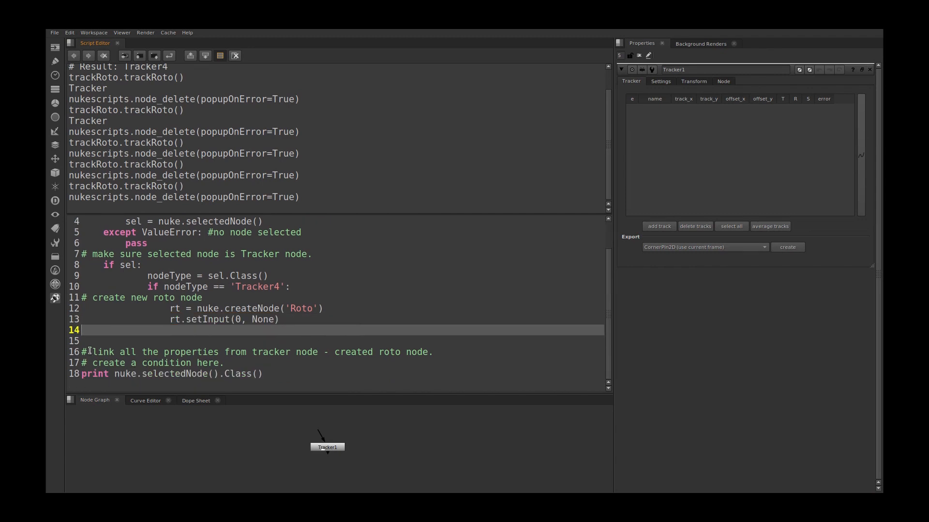
Step: Move the link-properties comment up and start rt['translate'].fromScript(
drag(91, 352, 318, 352)
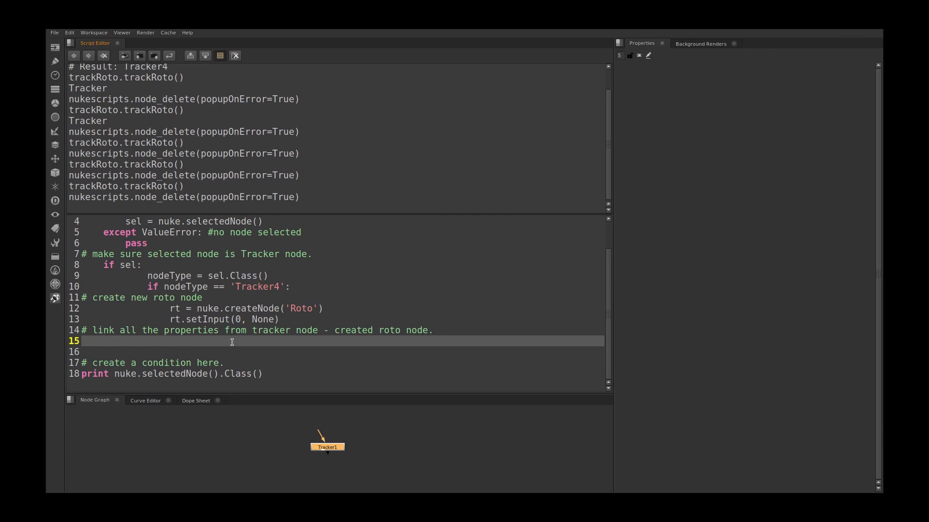
text(rt)
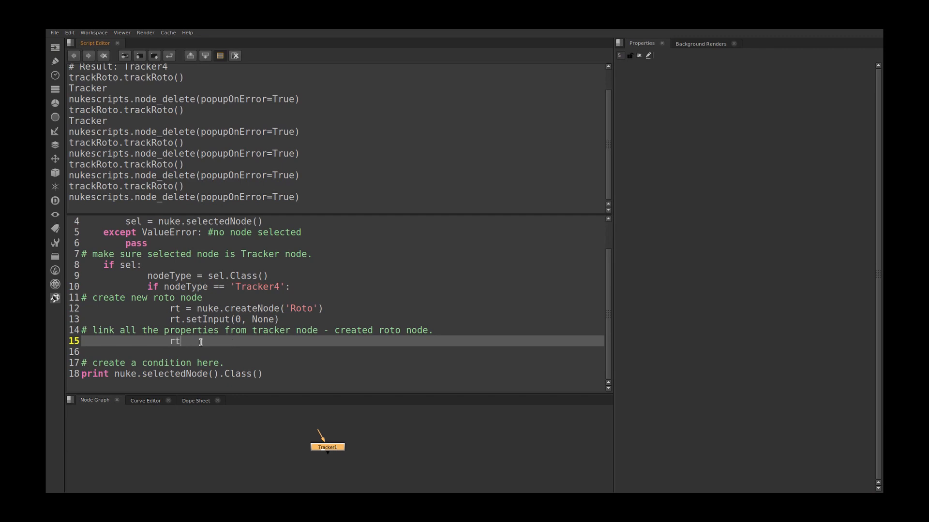
text([])
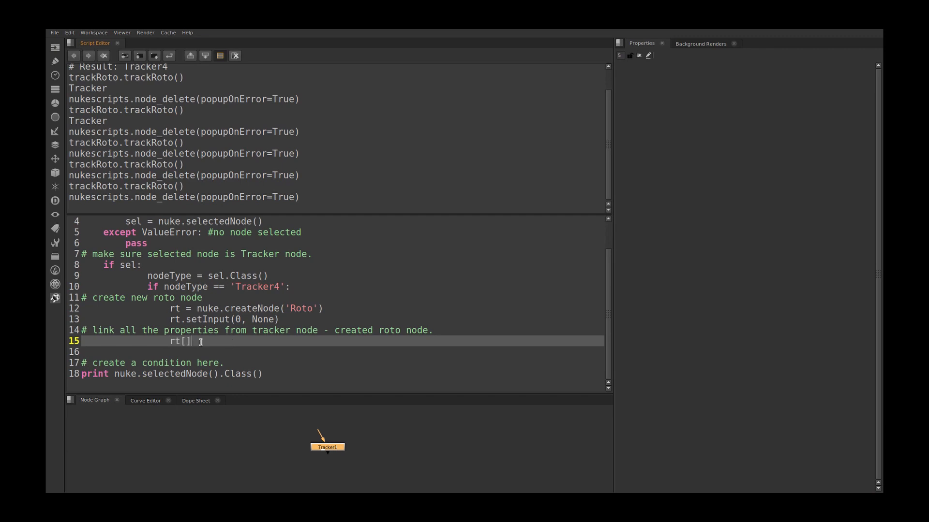
text('')
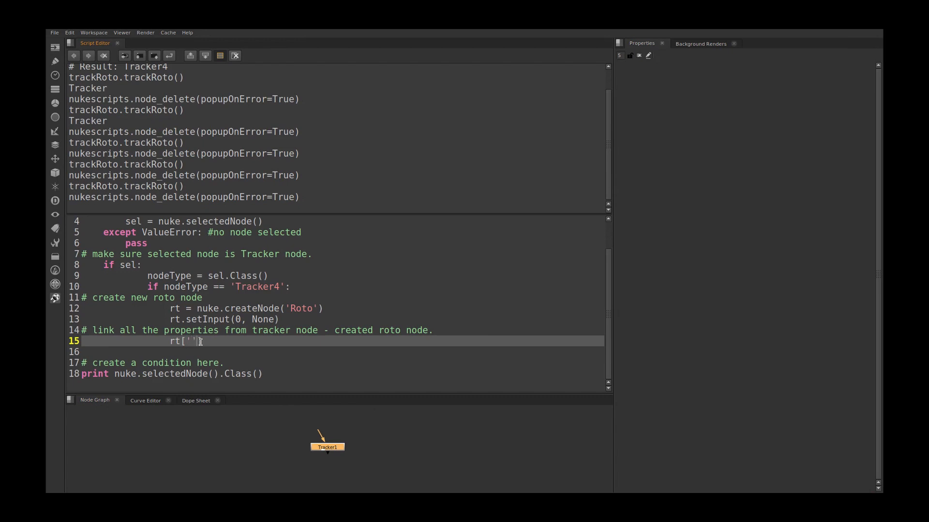
text(translate)
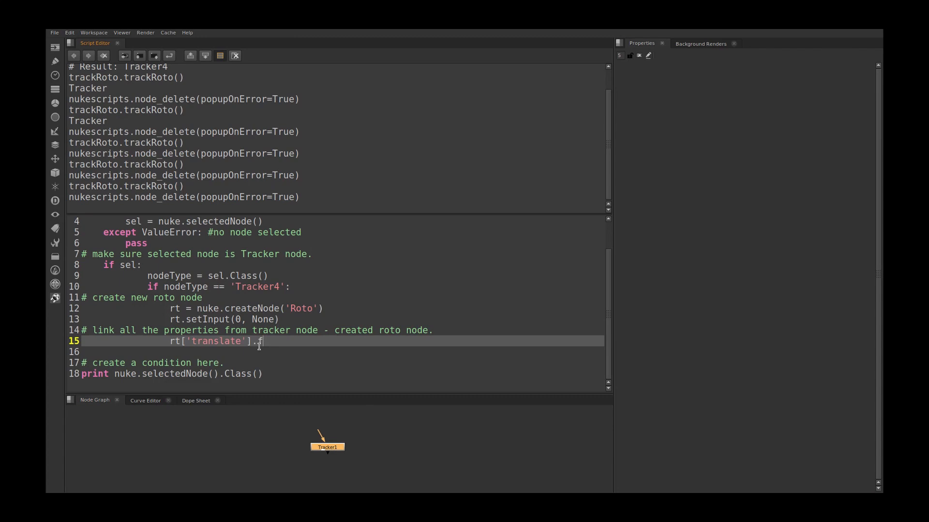
text(romScr)
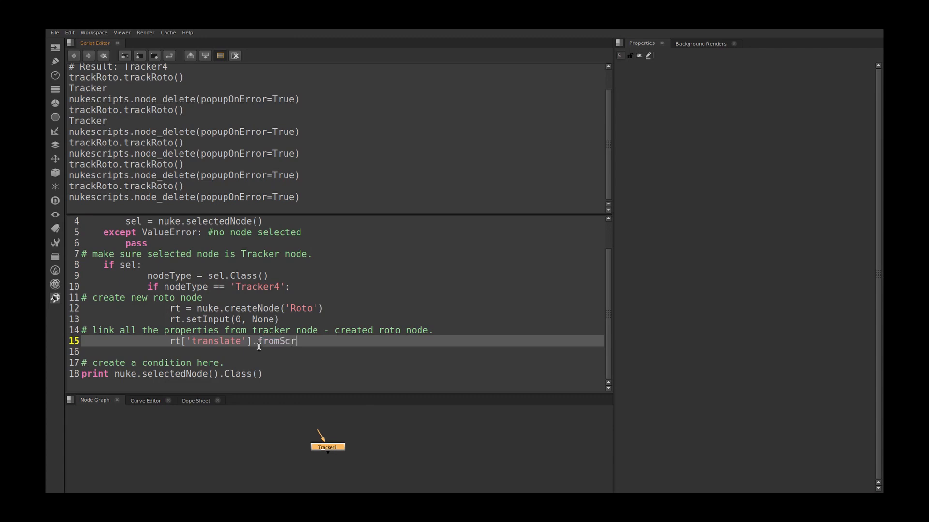
text(ipt)
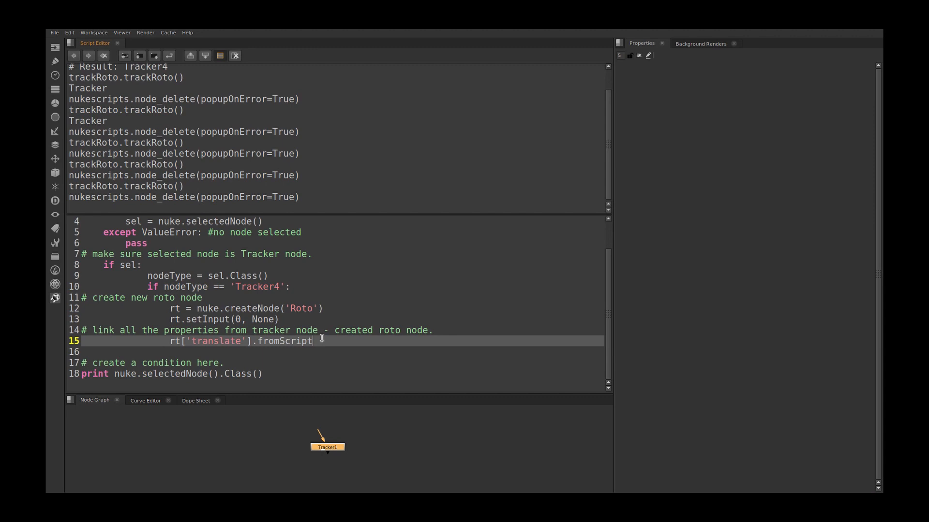
text(()
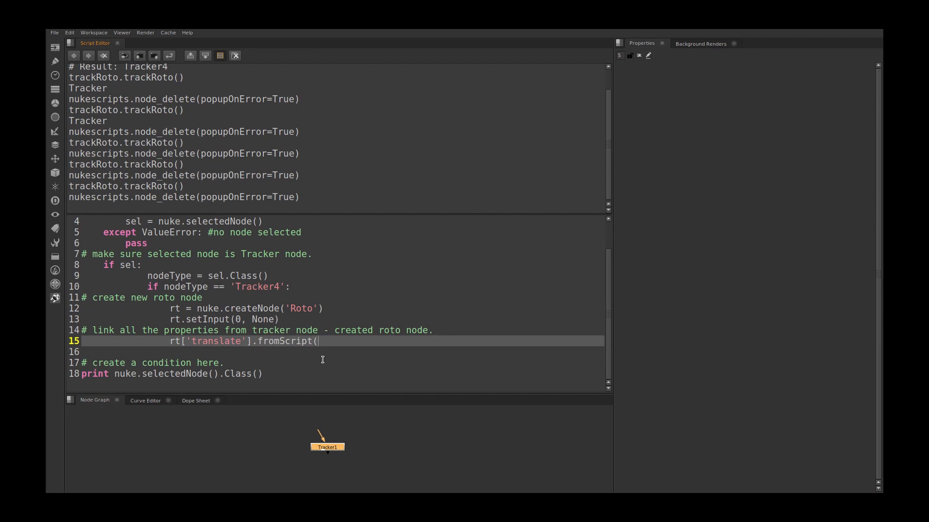
Step: Complete the line with sel['translate'].toScript()) to copy the tracker's translate
text(s)
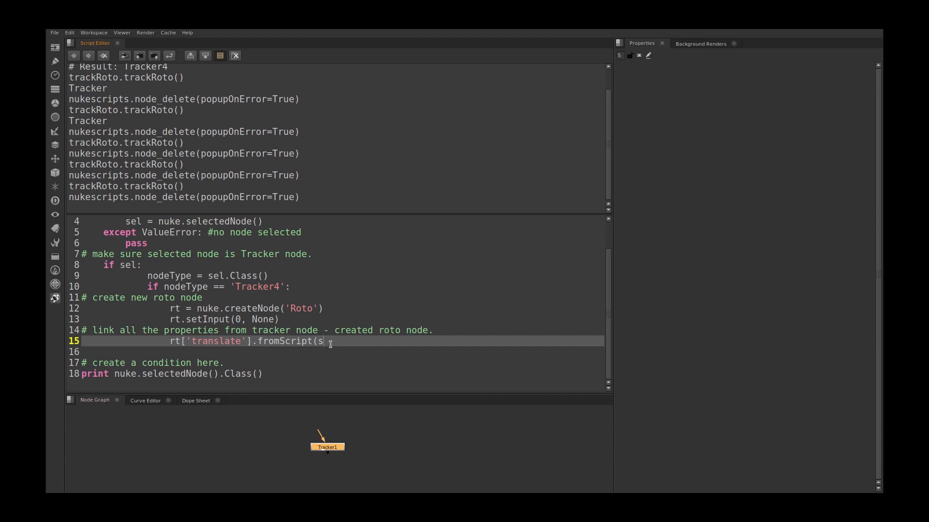
text(el[])
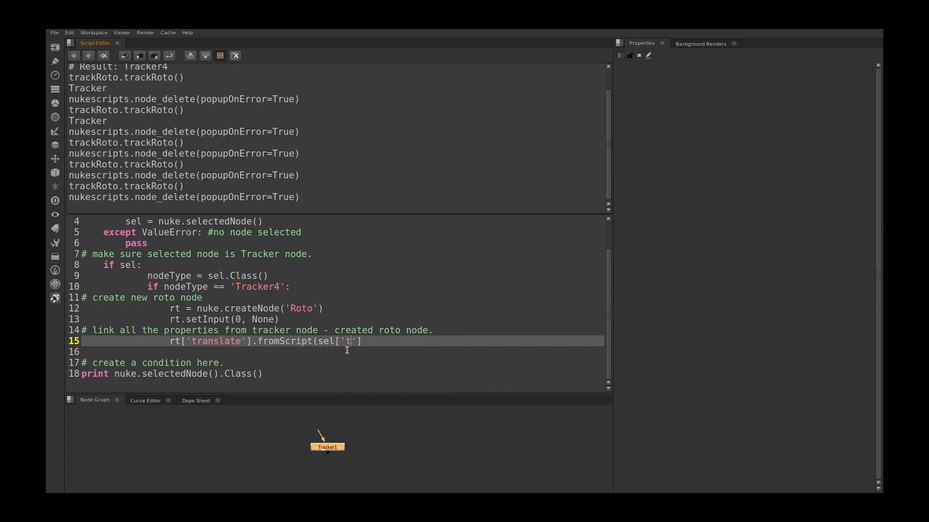
text(ranslate)
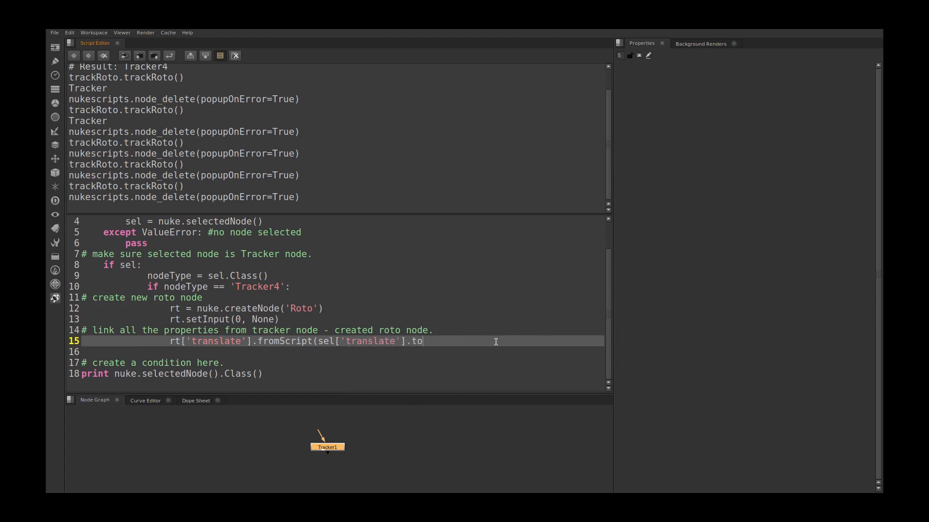
text(Script)
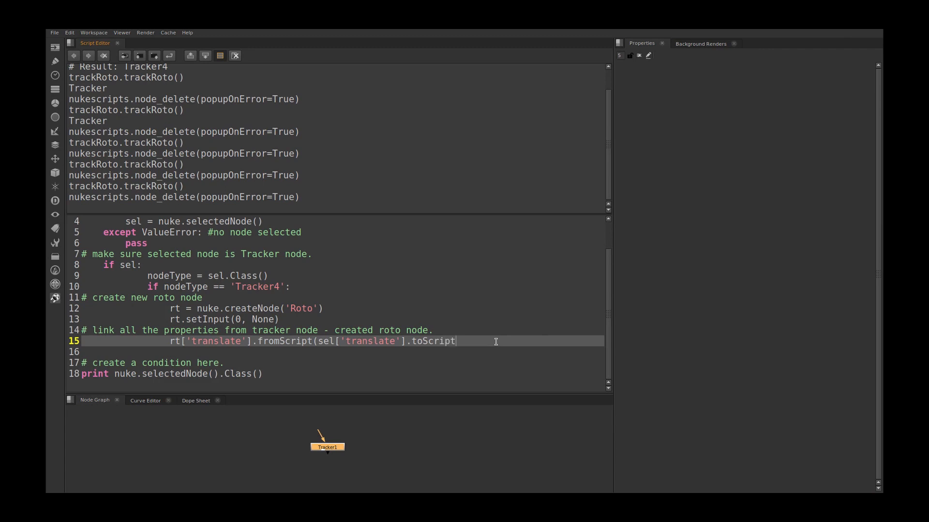
text(())
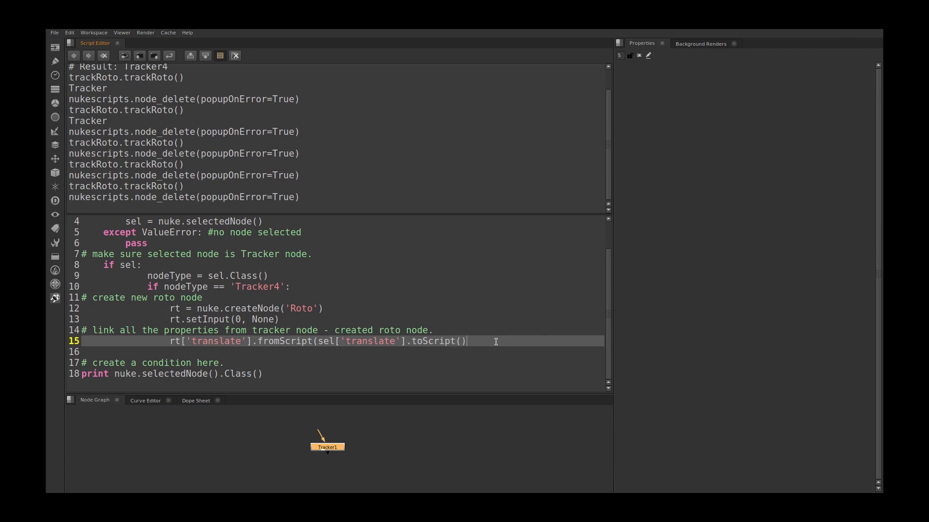
double_click(275, 341)
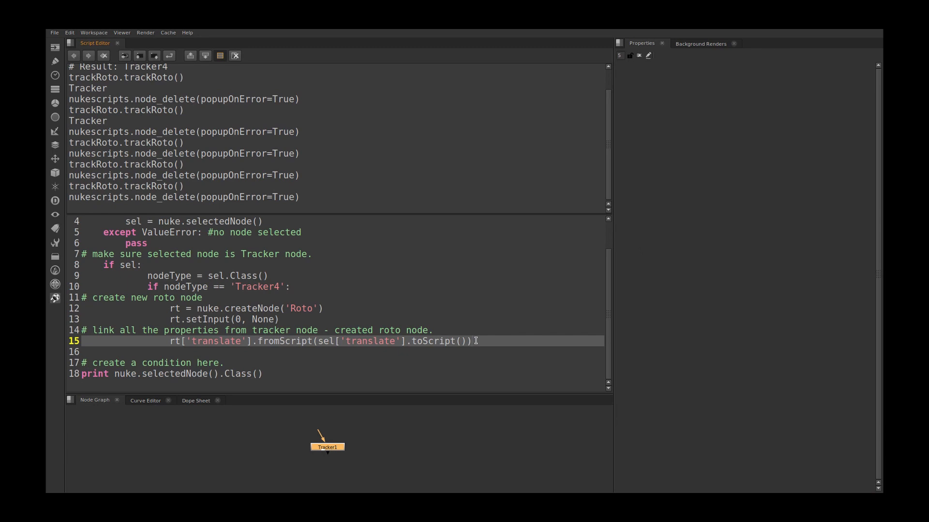
Step: Add fromScript/toScript lines for rotate, scale and center and fix the rotate line's indentation
text(rt['rotate'].fromScript(sel['rotate'].toScript()))
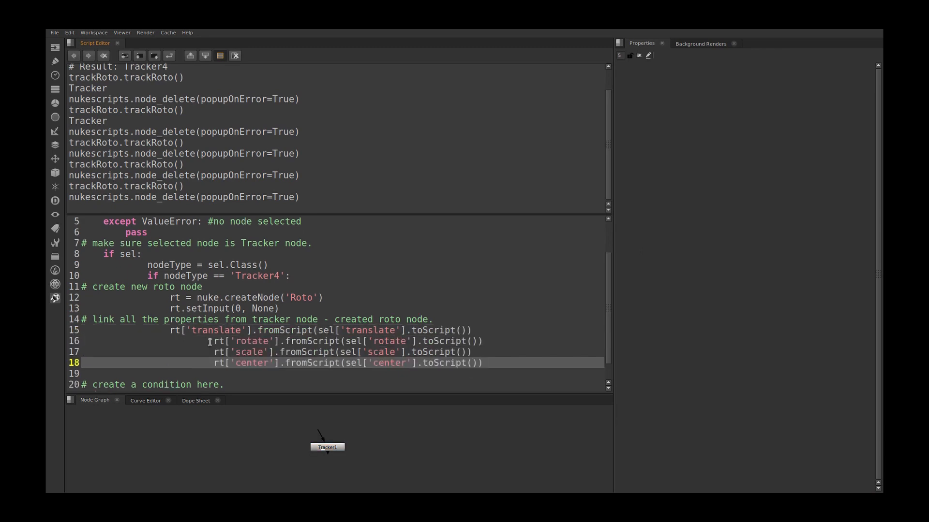
drag(210, 341, 482, 363)
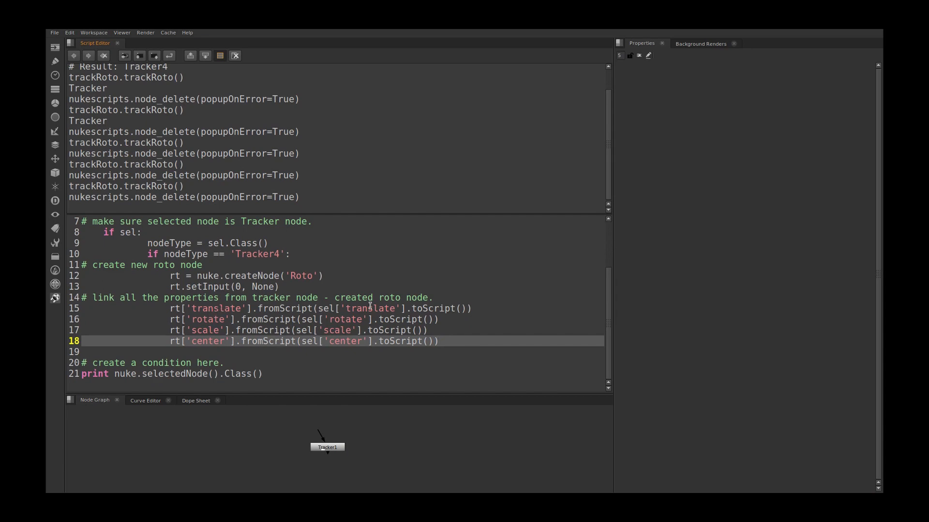
double_click(346, 320)
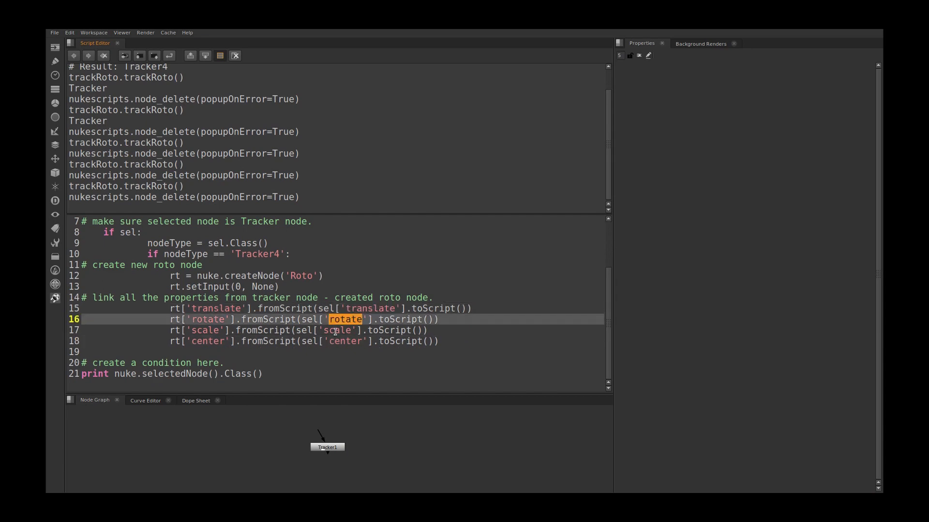
click(327, 446)
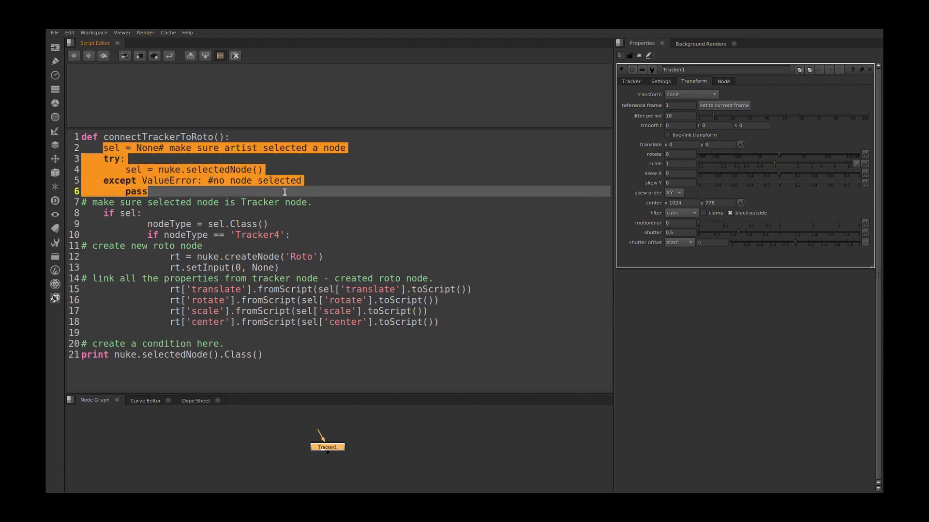
click(205, 213)
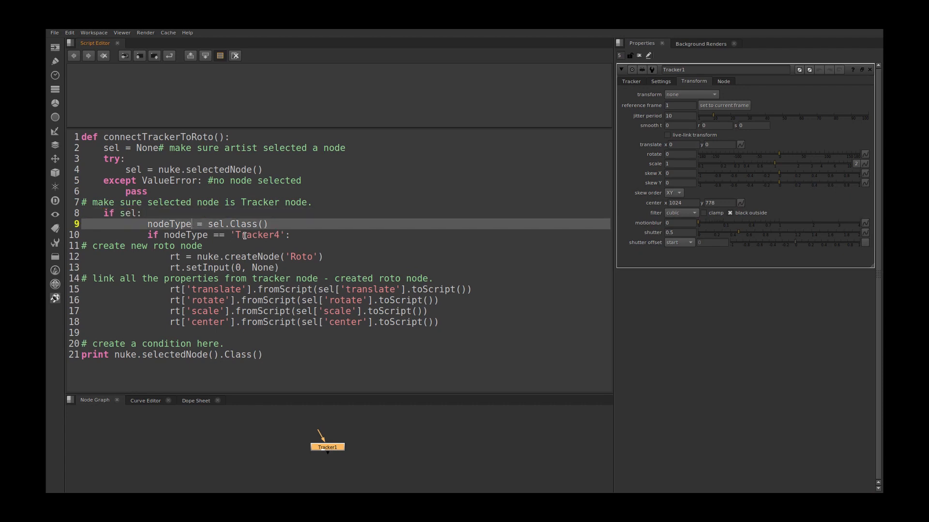
double_click(257, 235)
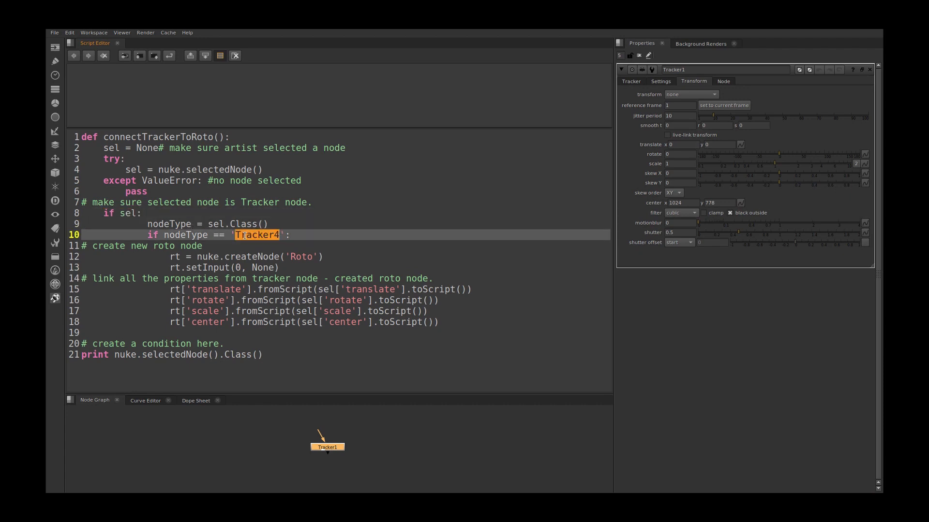
mouse_move(190, 246)
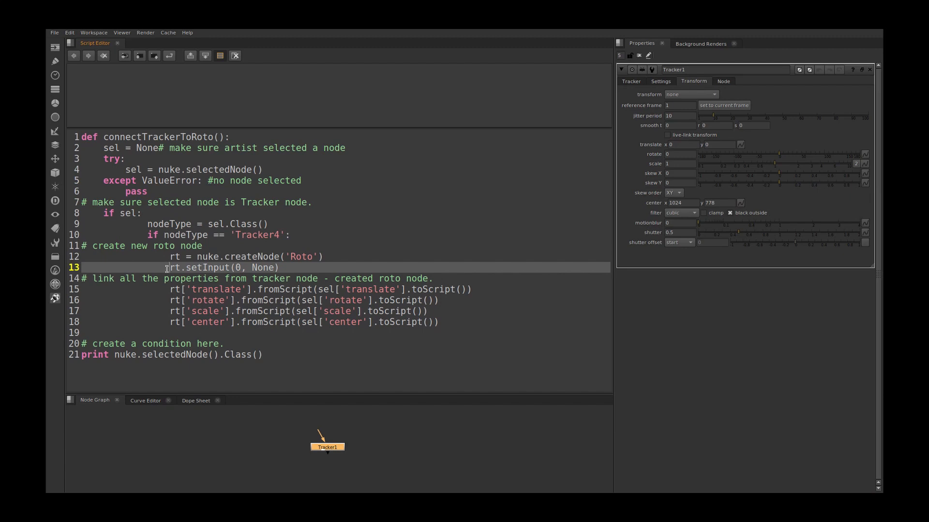
drag(170, 267, 282, 267)
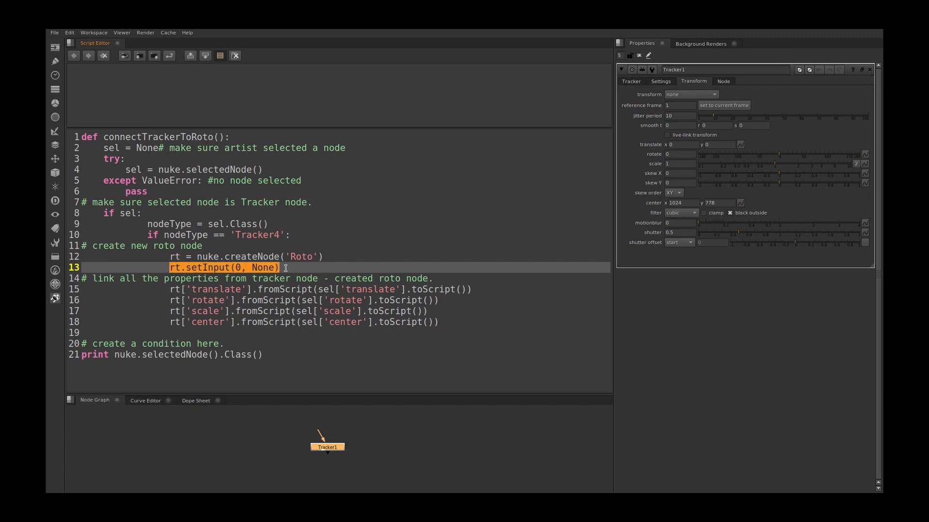
mouse_move(230, 311)
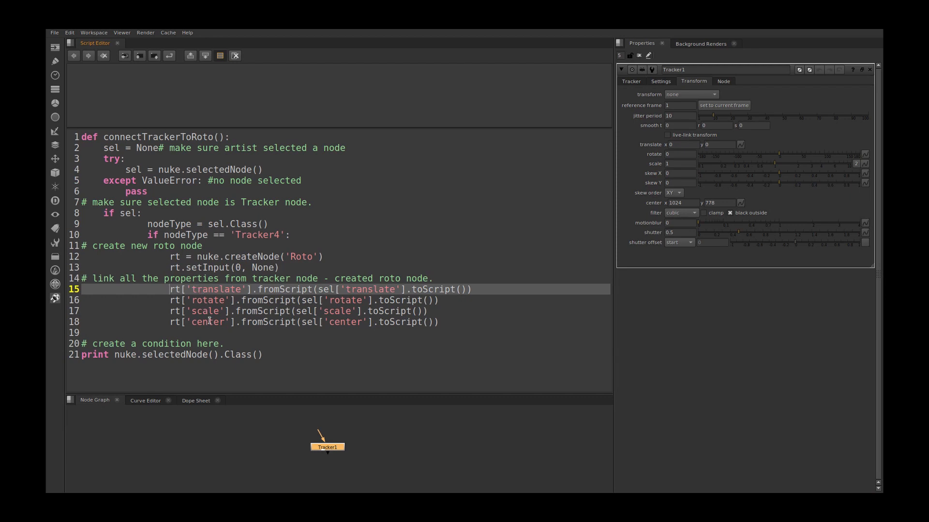
drag(121, 158, 439, 321)
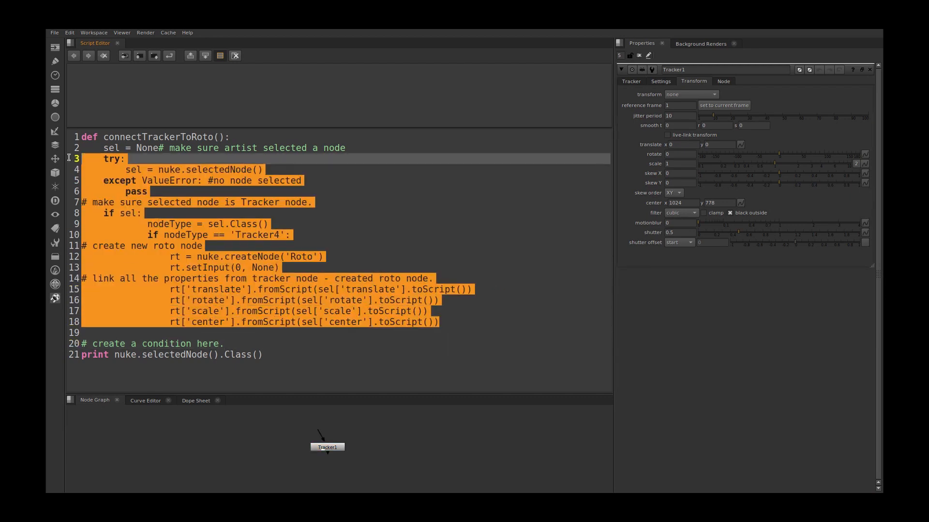